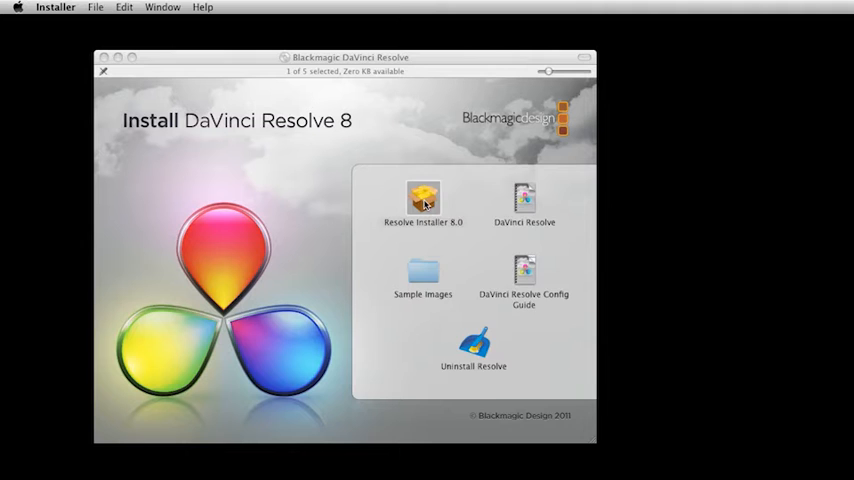
# Step: Launch Resolve Installer 8.0 and continue past the license text to the agree prompt
pyautogui.doubleClick(422, 196)
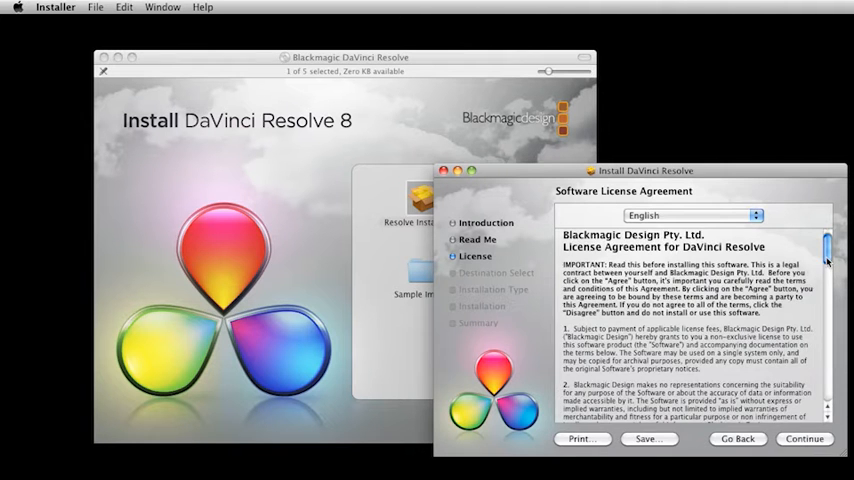
pyautogui.scroll(-3)
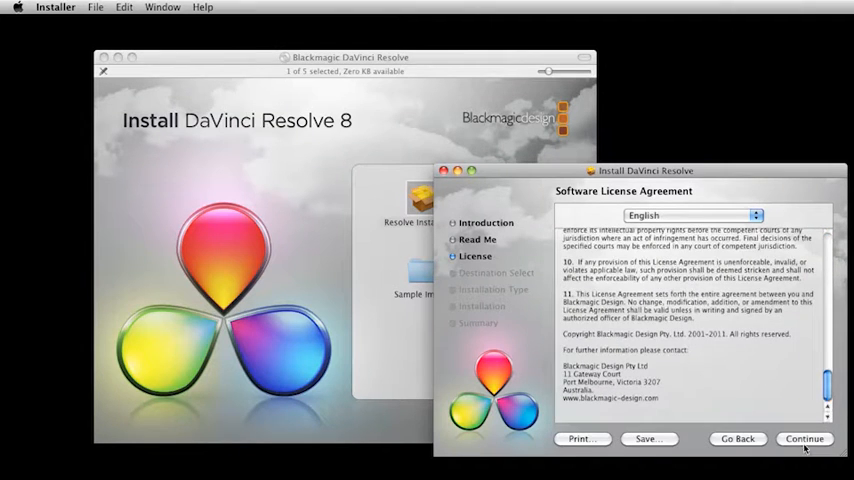
pyautogui.click(804, 438)
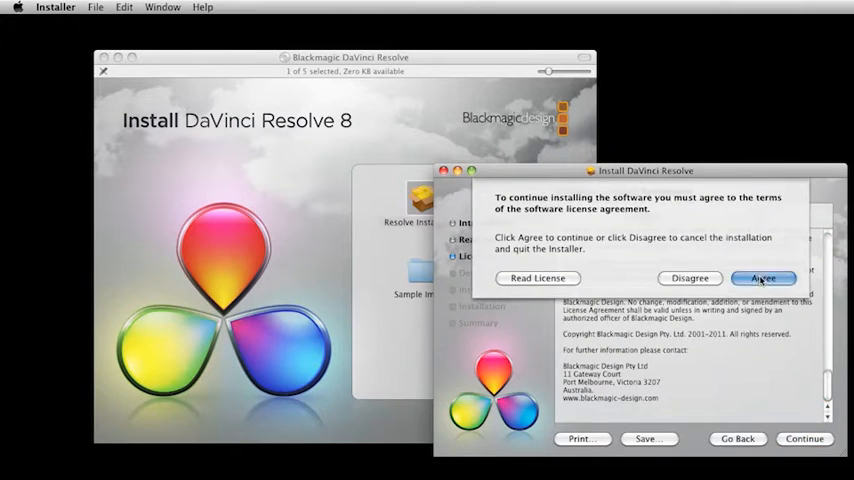
# Step: Agree to the license terms so the installation runs to the success page
pyautogui.click(762, 278)
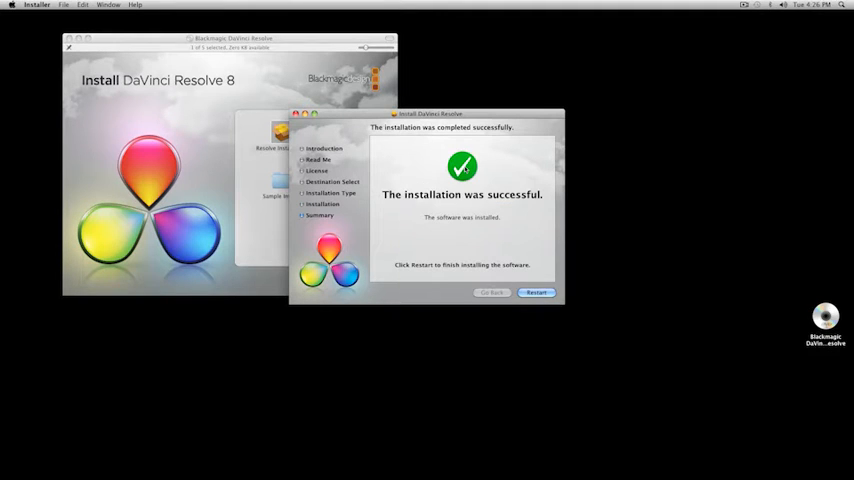
# Step: Restart to finish installing, log in as admin and dismiss the setup-required warning
pyautogui.click(536, 292)
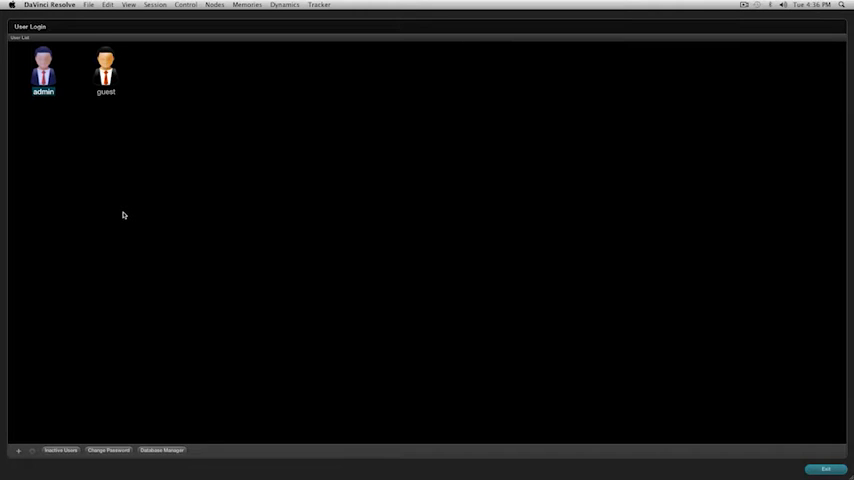
pyautogui.doubleClick(44, 70)
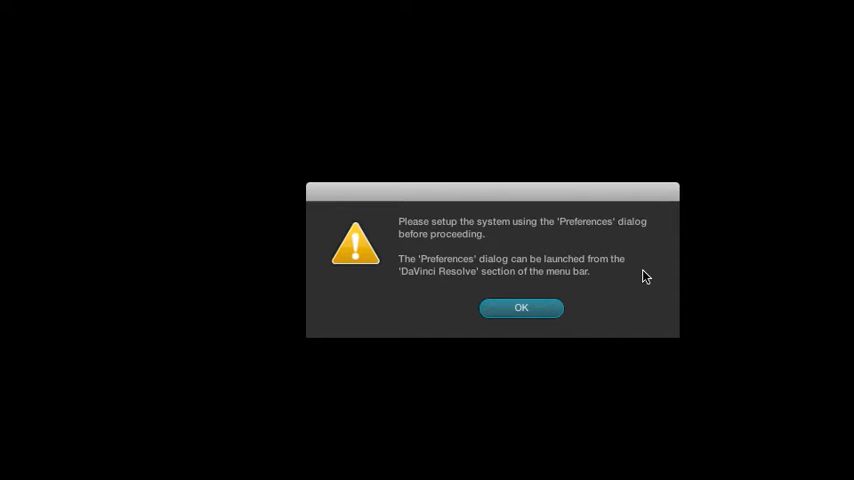
pyautogui.moveTo(474, 340)
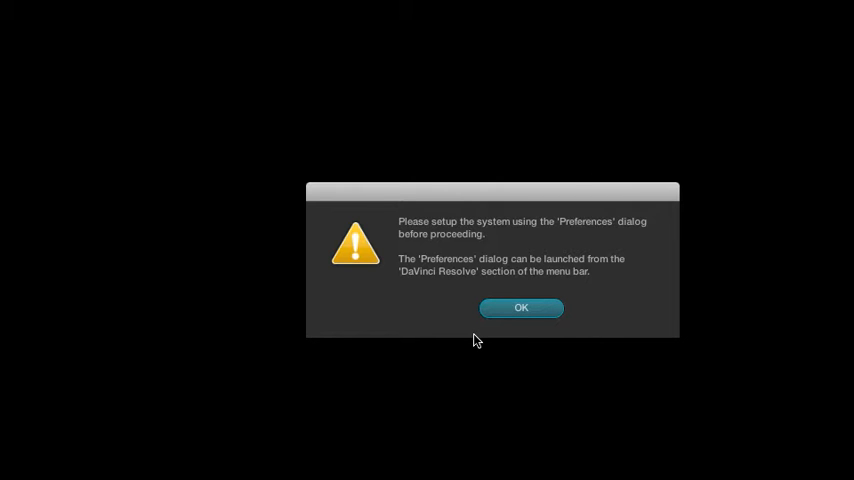
pyautogui.click(48, 4)
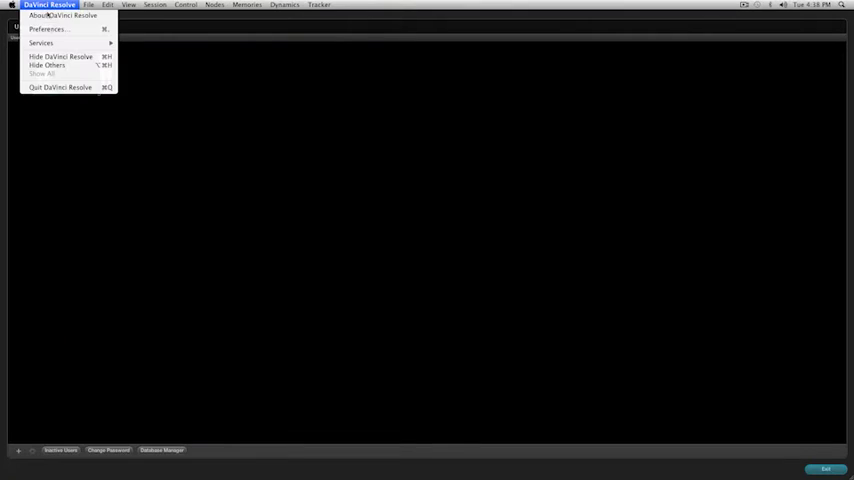
# Step: Add /Volumes/Media1 as a media storage volume alongside FCP Studio 3 Storage in Preferences
pyautogui.click(46, 28)
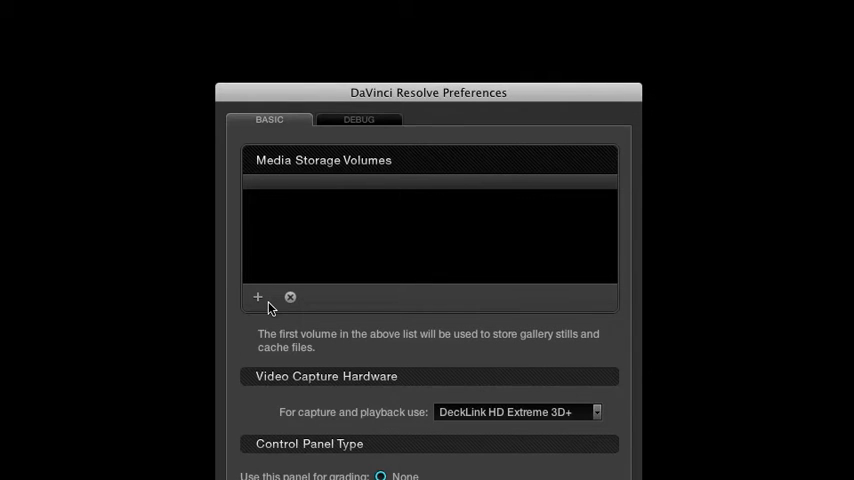
pyautogui.click(256, 296)
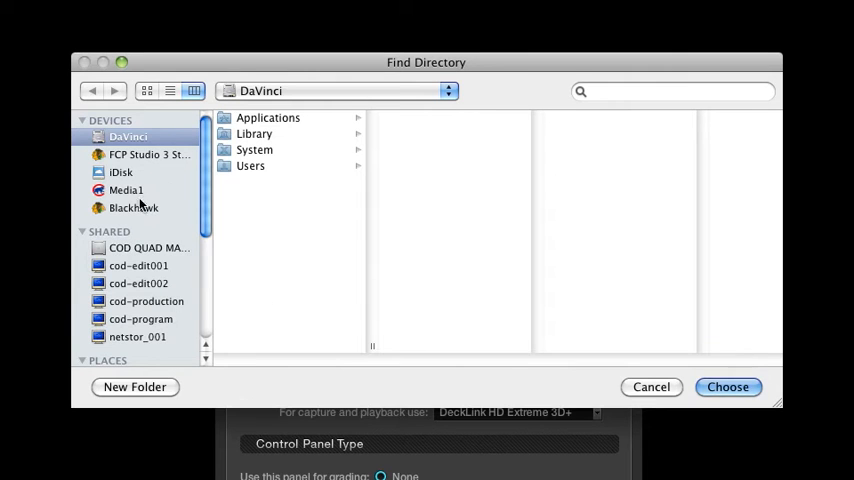
pyautogui.click(148, 154)
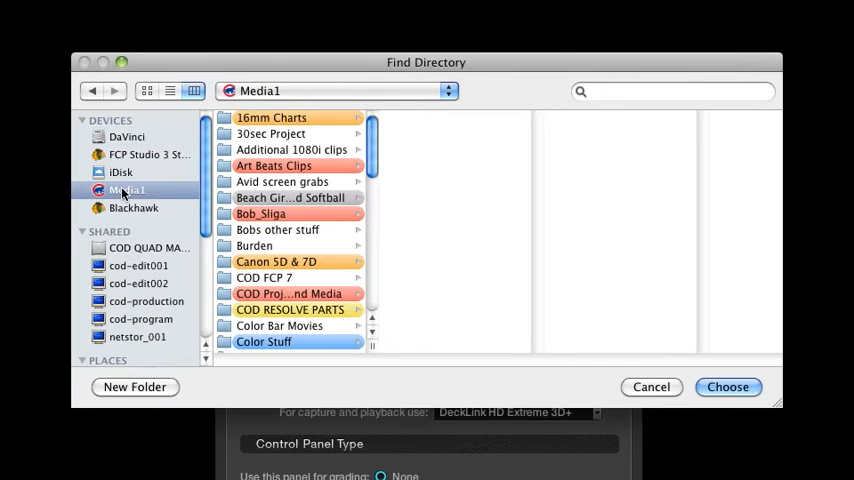
pyautogui.click(728, 388)
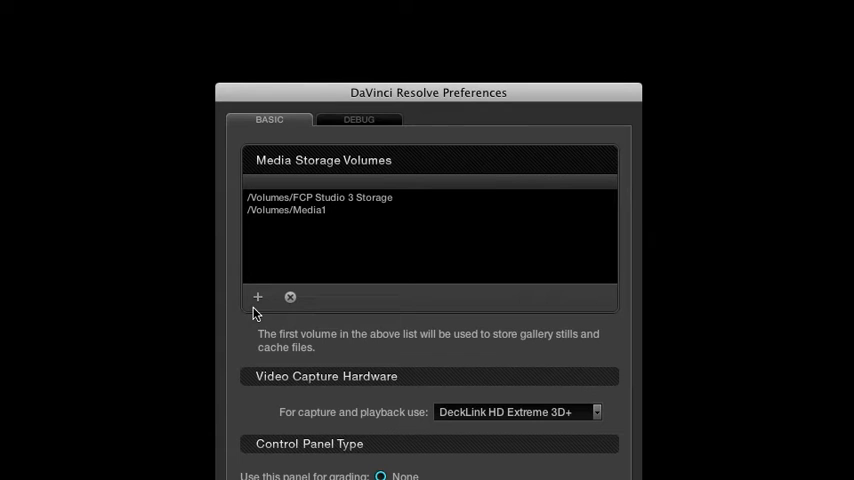
pyautogui.moveTo(322, 236)
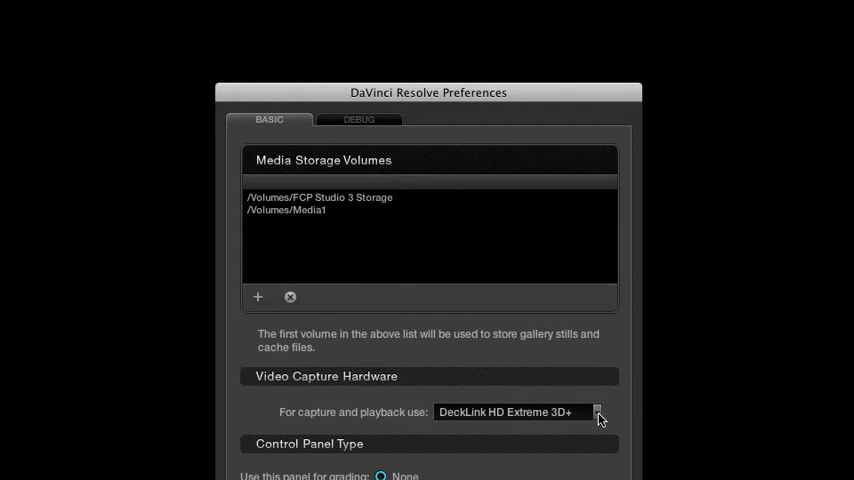
pyautogui.moveTo(564, 412)
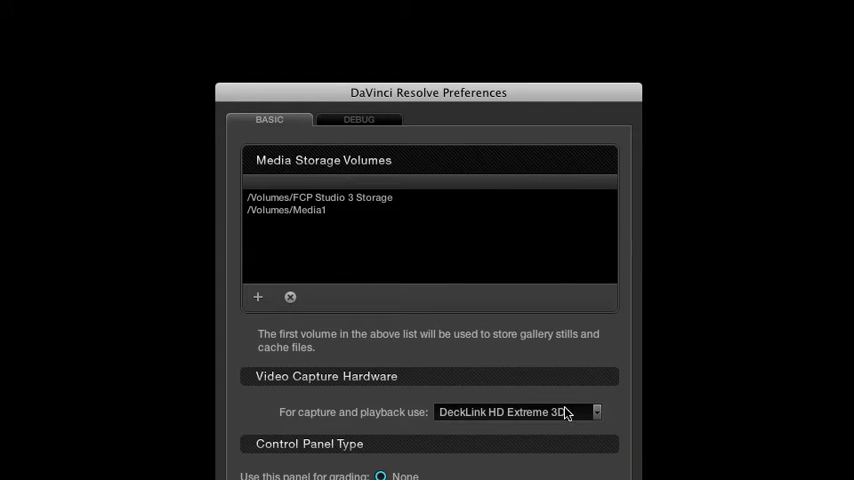
# Step: Select Avid Artist Color as the grading control panel and save the preferences with the password
pyautogui.scroll(-3)
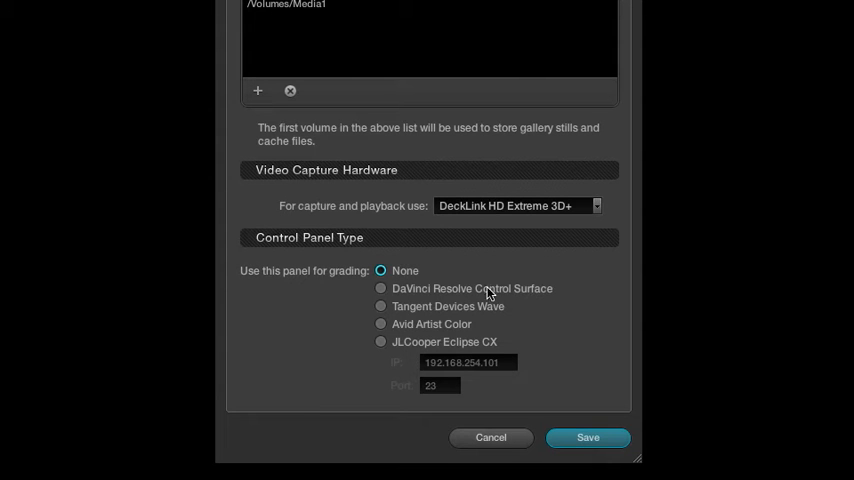
pyautogui.click(380, 324)
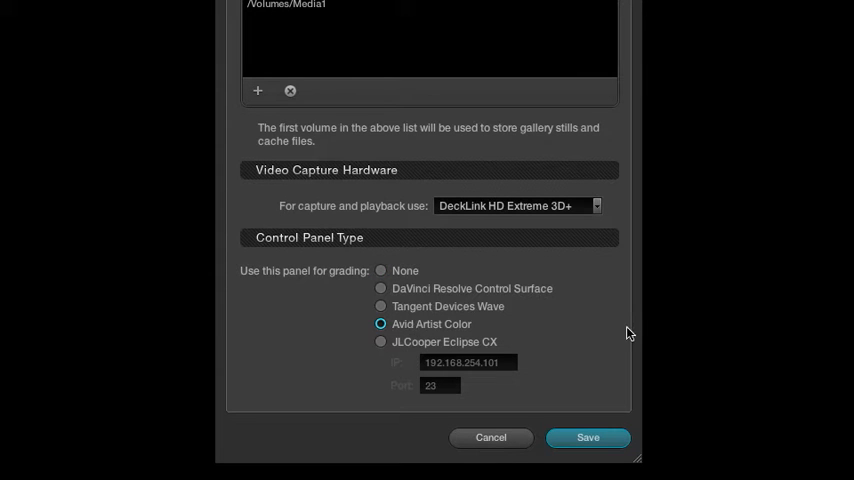
pyautogui.click(588, 436)
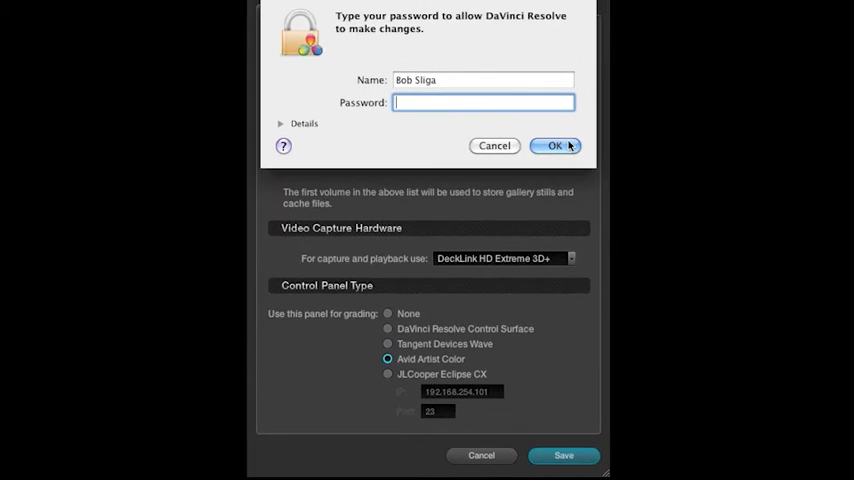
pyautogui.click(556, 144)
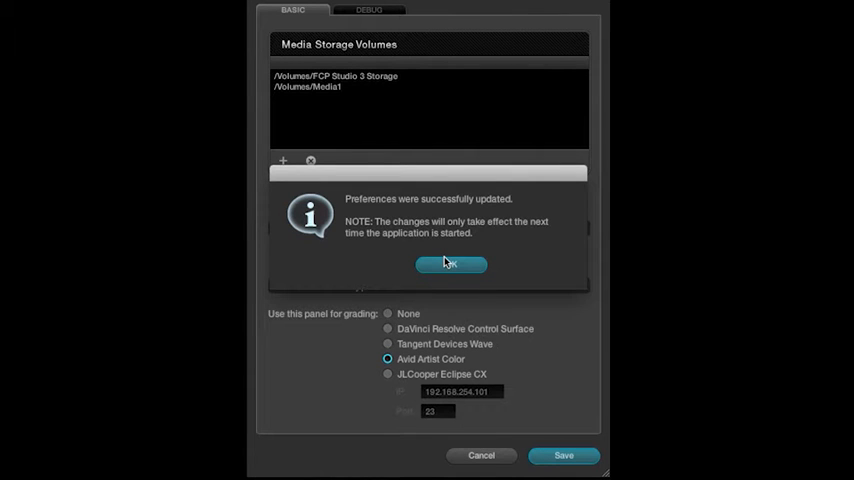
pyautogui.click(452, 264)
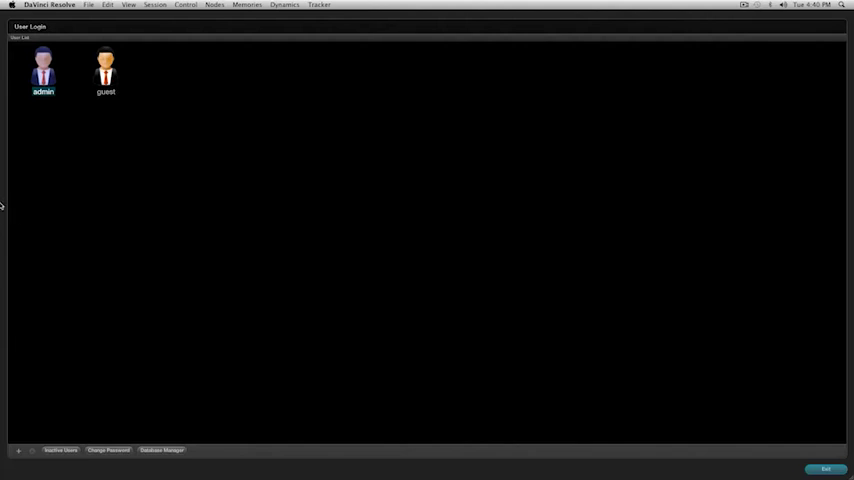
# Step: Add a new user with login name Bob, authenticating as admin
pyautogui.doubleClick(44, 64)
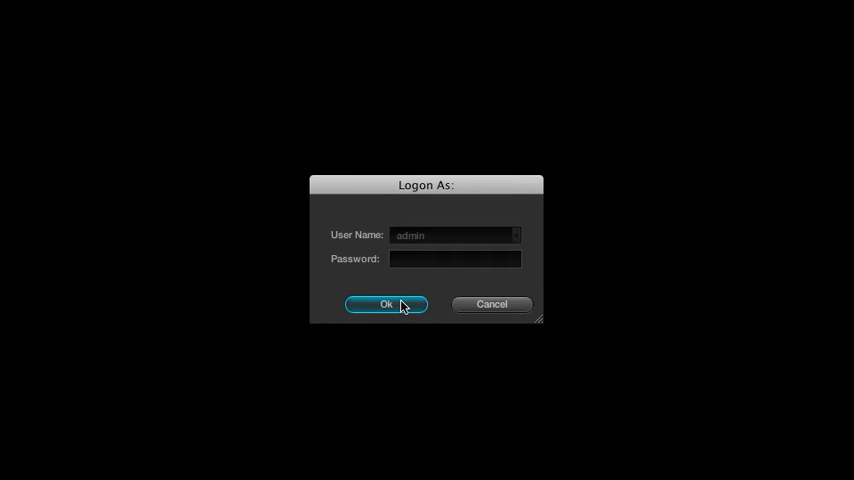
pyautogui.click(386, 304)
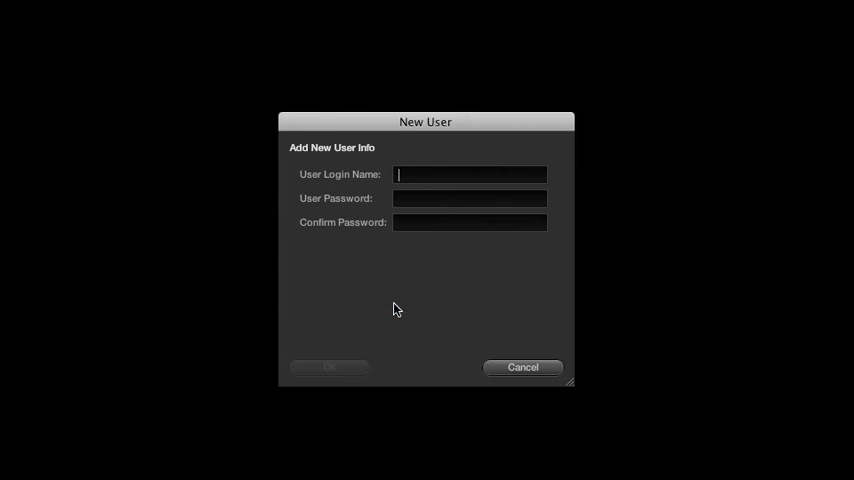
pyautogui.moveTo(458, 188)
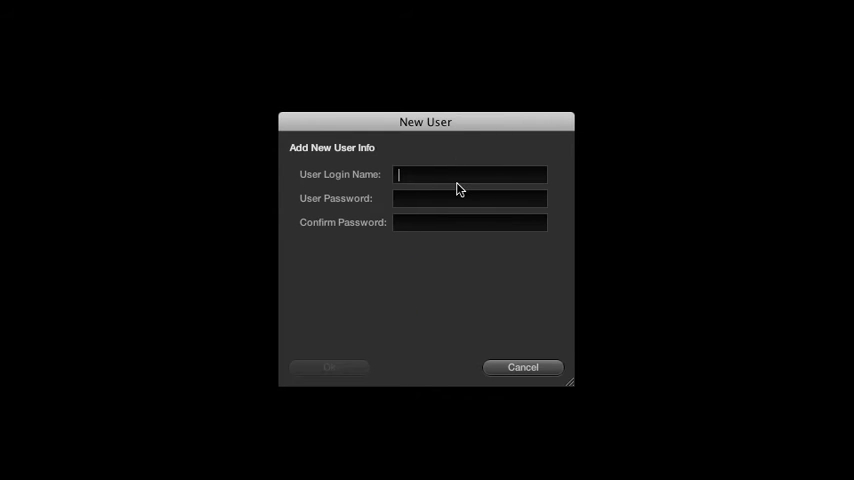
pyautogui.write('Bob')
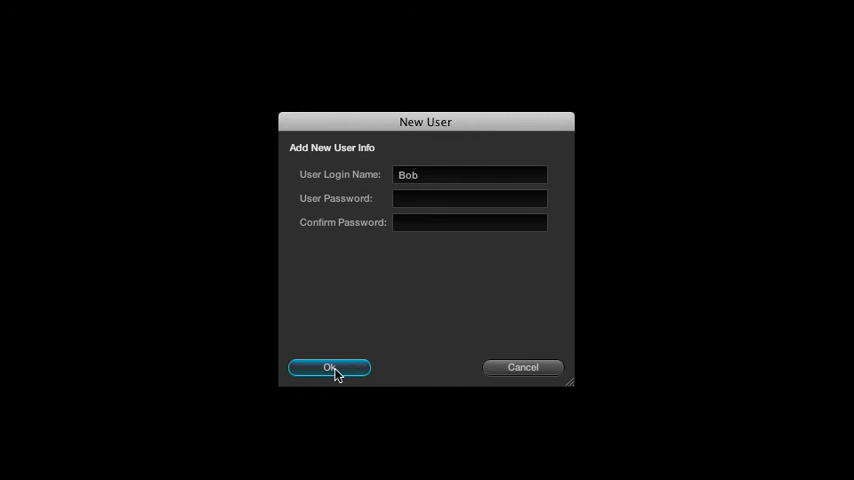
pyautogui.click(330, 368)
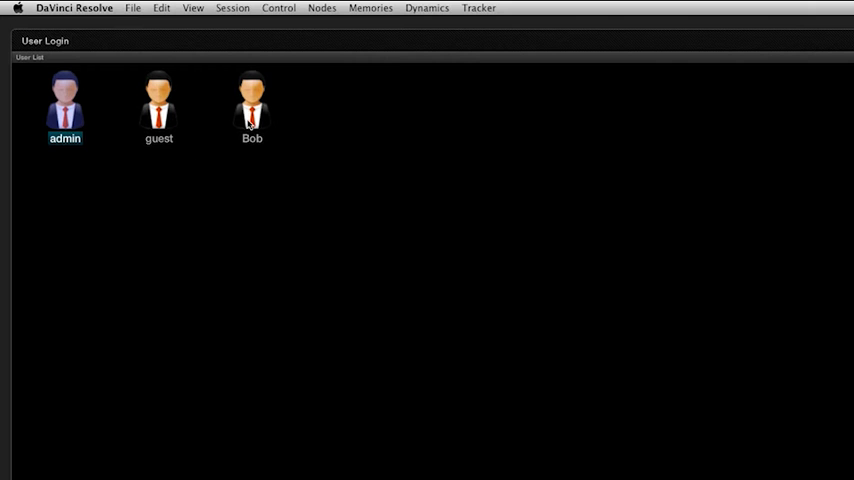
pyautogui.moveTo(248, 144)
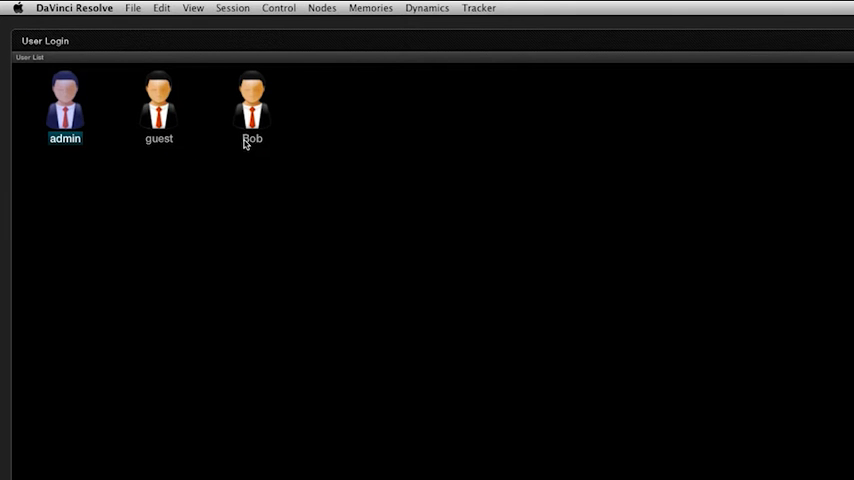
# Step: Log in as Bob to reach the project and configuration manager
pyautogui.doubleClick(252, 100)
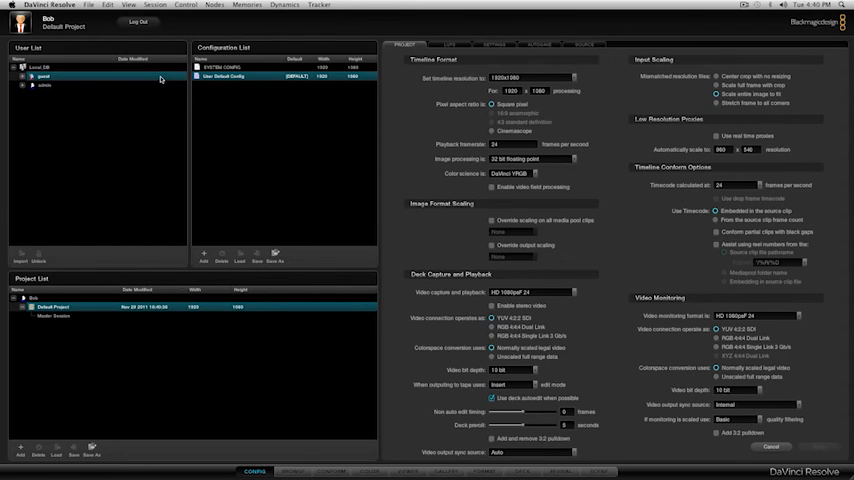
pyautogui.moveTo(90, 320)
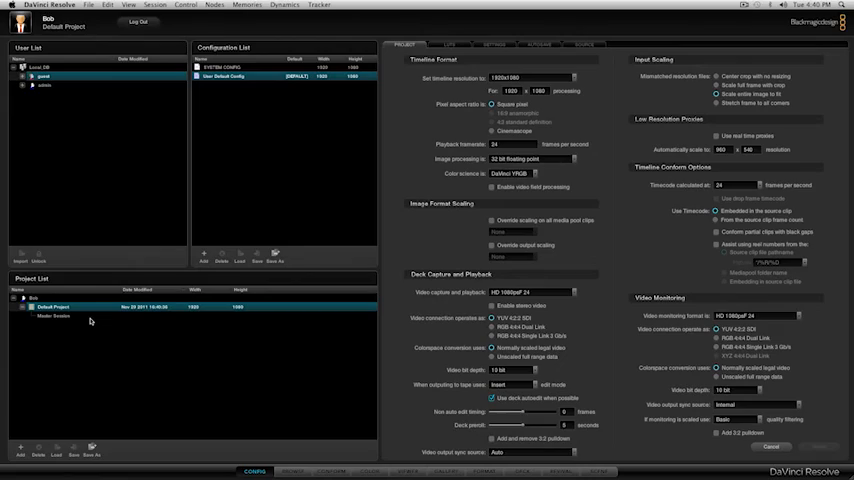